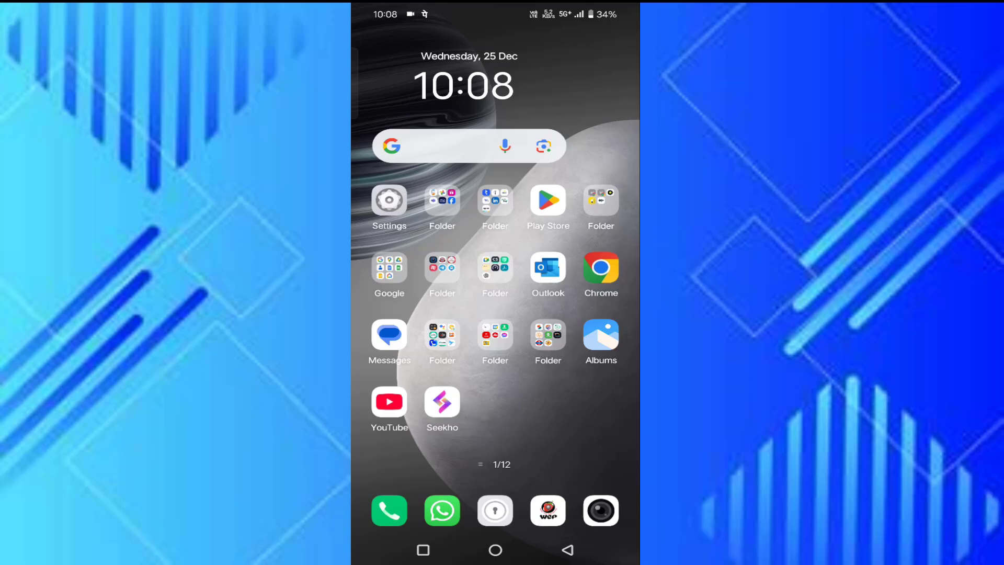
Step: Launch Seekho and show the profile's options menu (Edit profile, Settings, My Subscriptions)
left_click(442, 402)
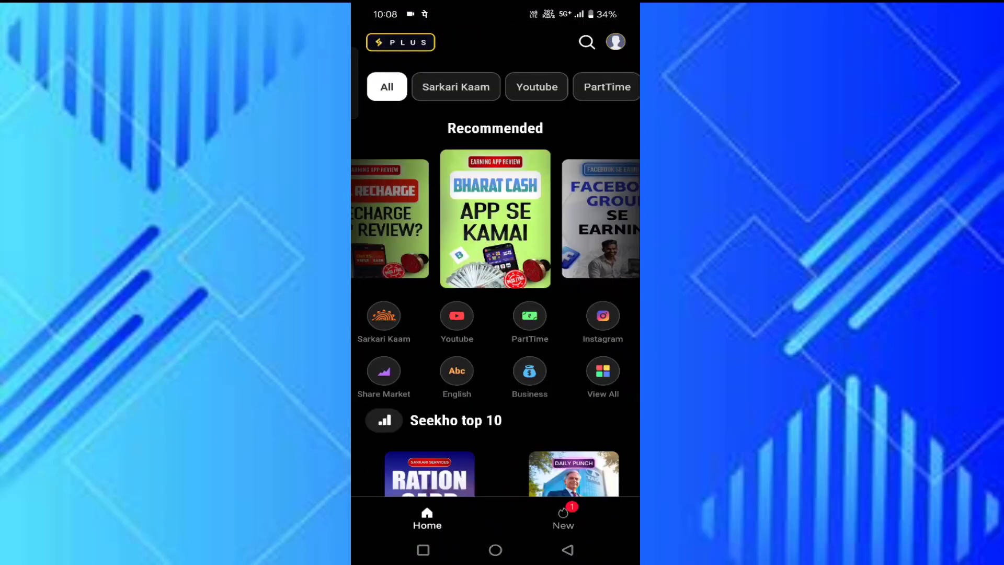
left_click(616, 42)
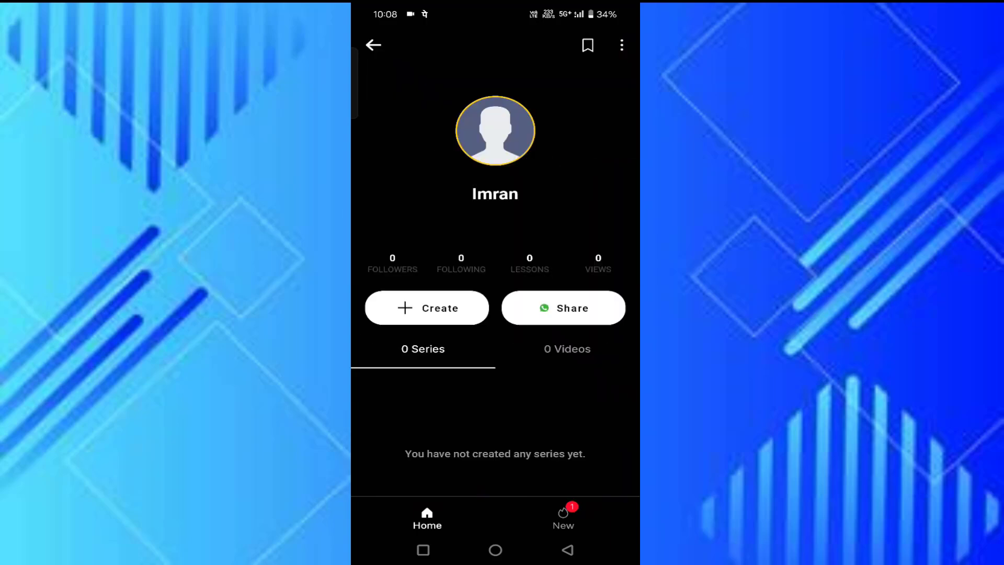
left_click(622, 45)
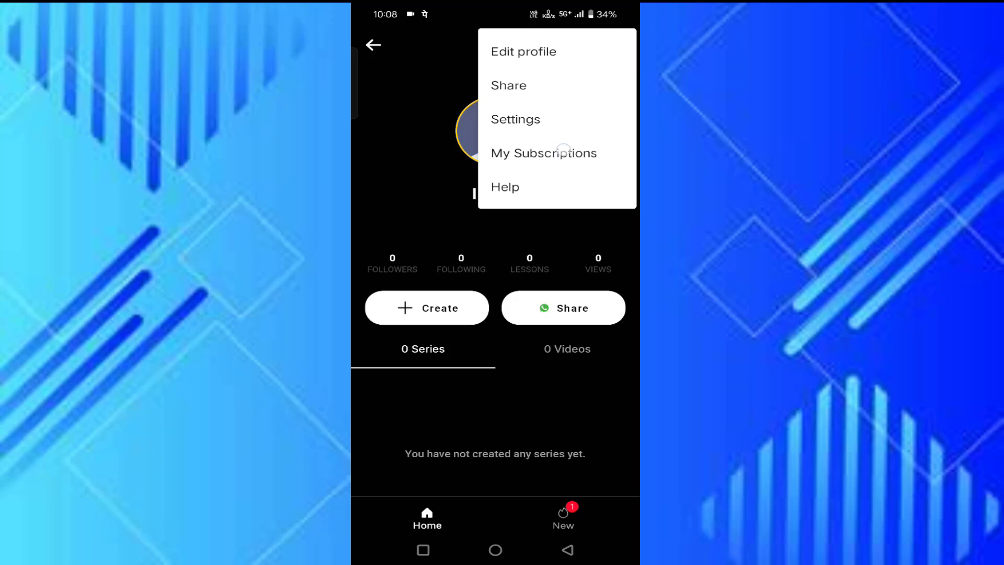
left_click(544, 152)
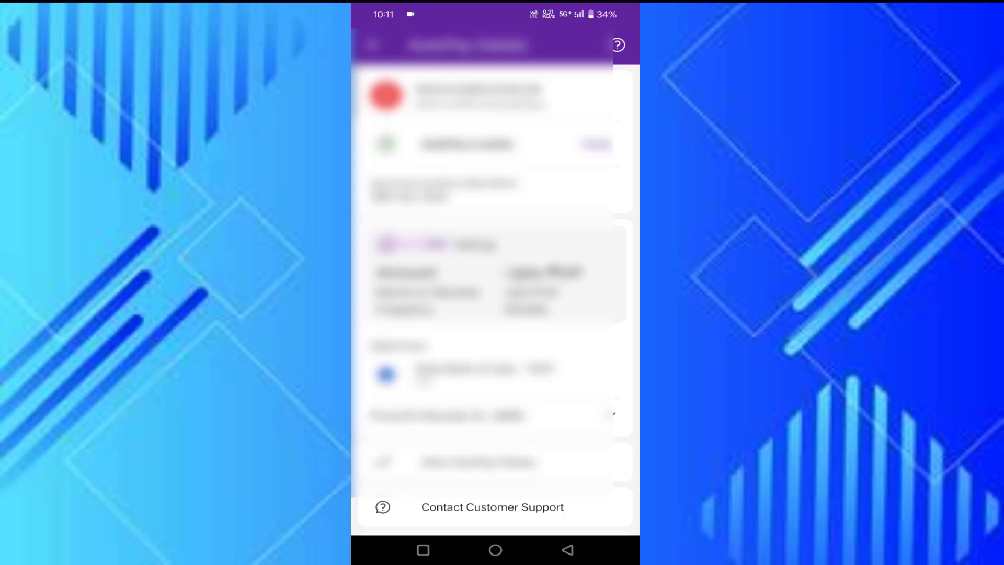
Step: Scroll the Seekho AutoPay details in PhonePe down to reach the Delete Subscription form
scroll("down", 3)
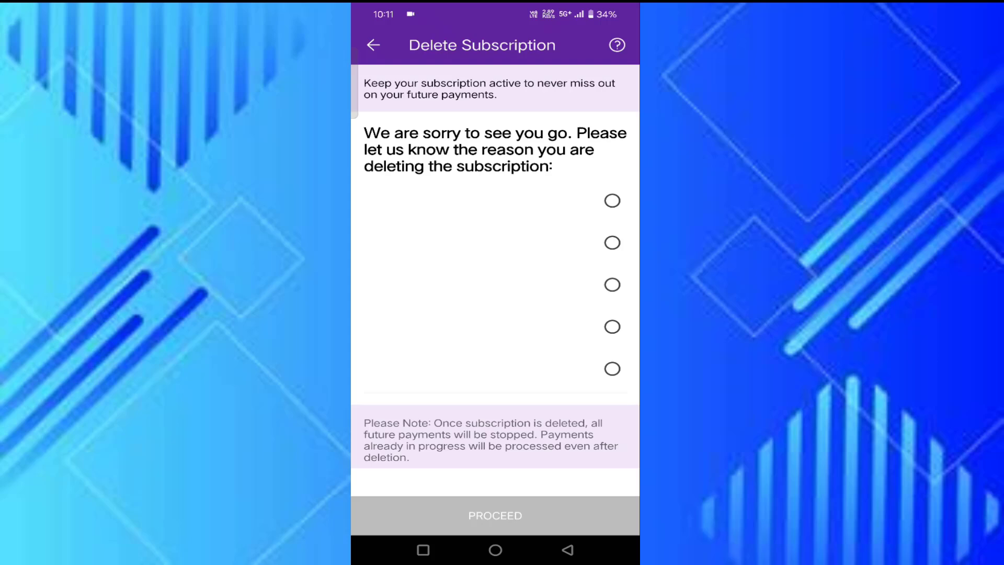
Step: Choose a reason for deleting the Seekho autopay subscription in PhonePe
left_click(612, 201)
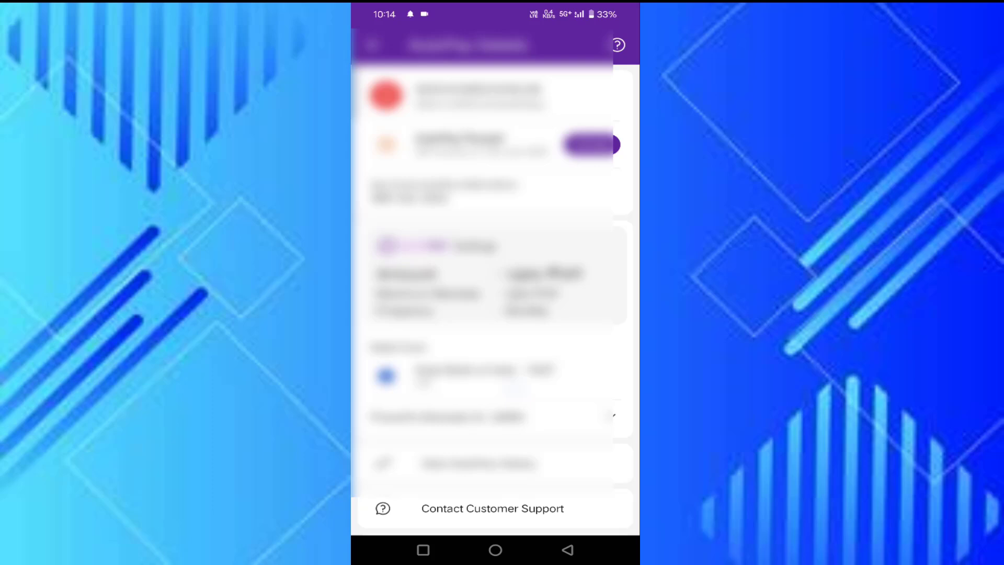
Step: Open My Subscriptions in Seekho to see the monthly plan and payment-in-progress notice
scroll("down", 3)
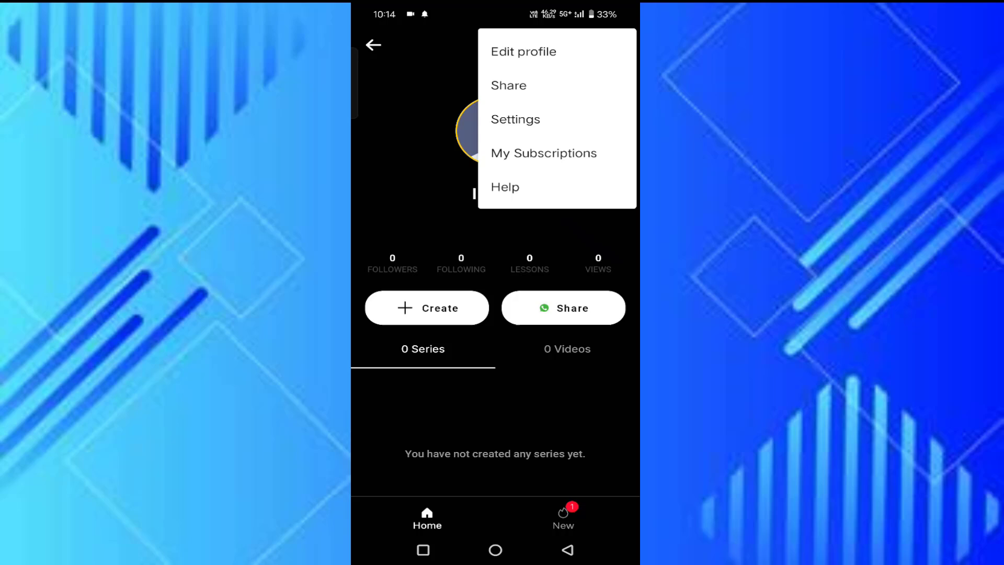
left_click(544, 153)
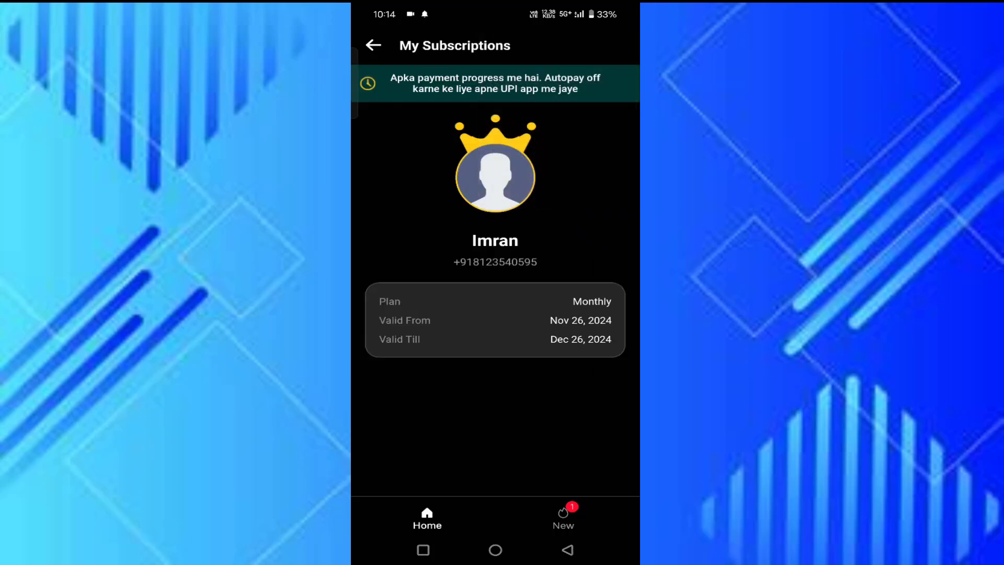